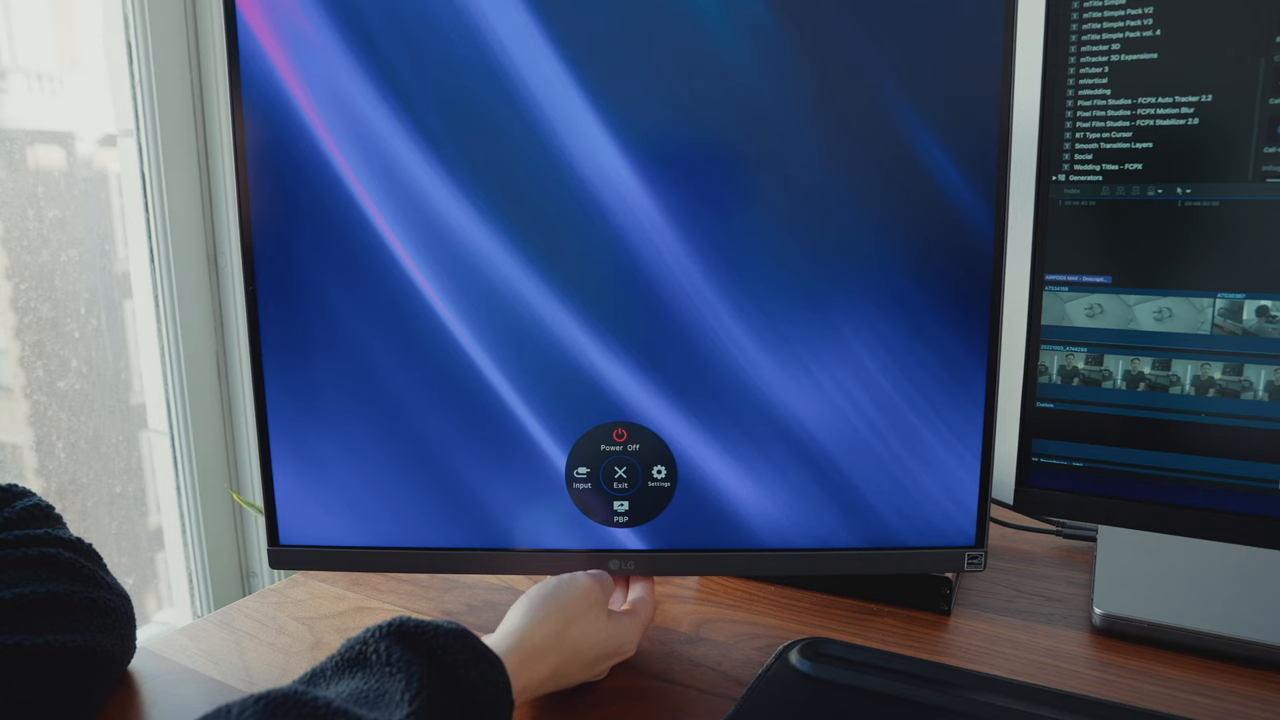
- Open the monitor settings and show the Picture Mode list, with DCI-P3 as current
left_click(576, 478)
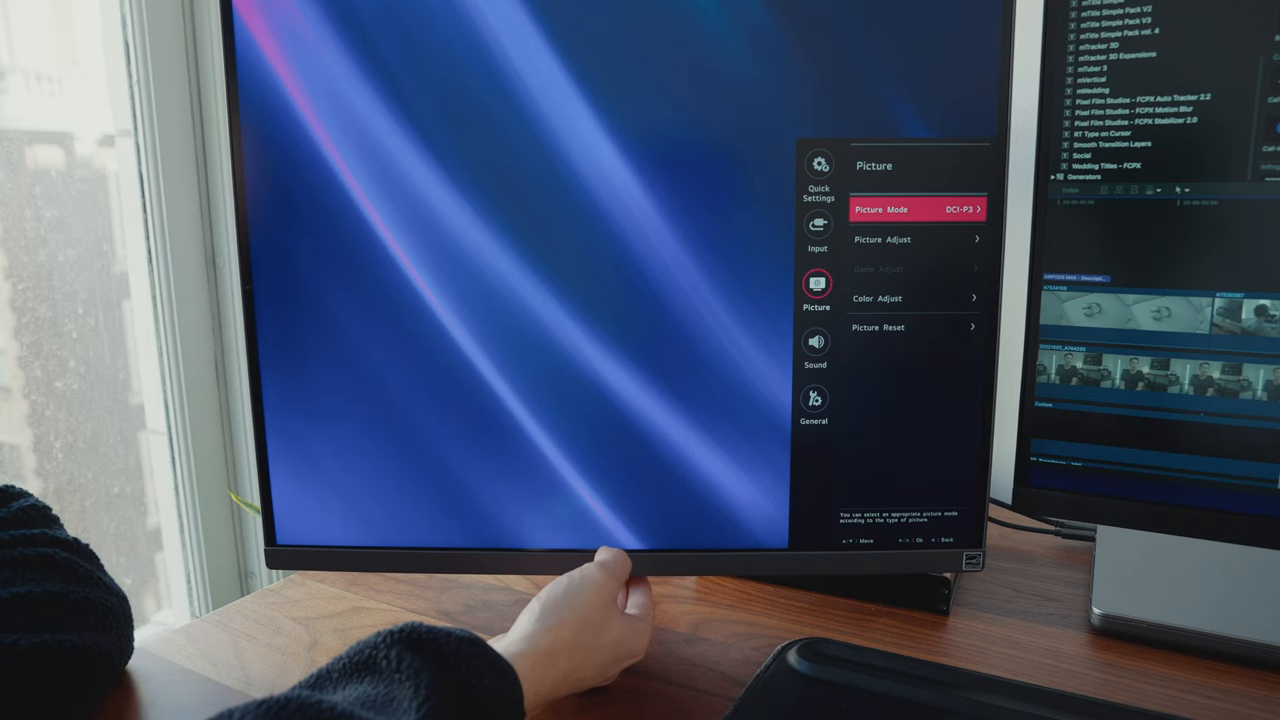
left_click(913, 209)
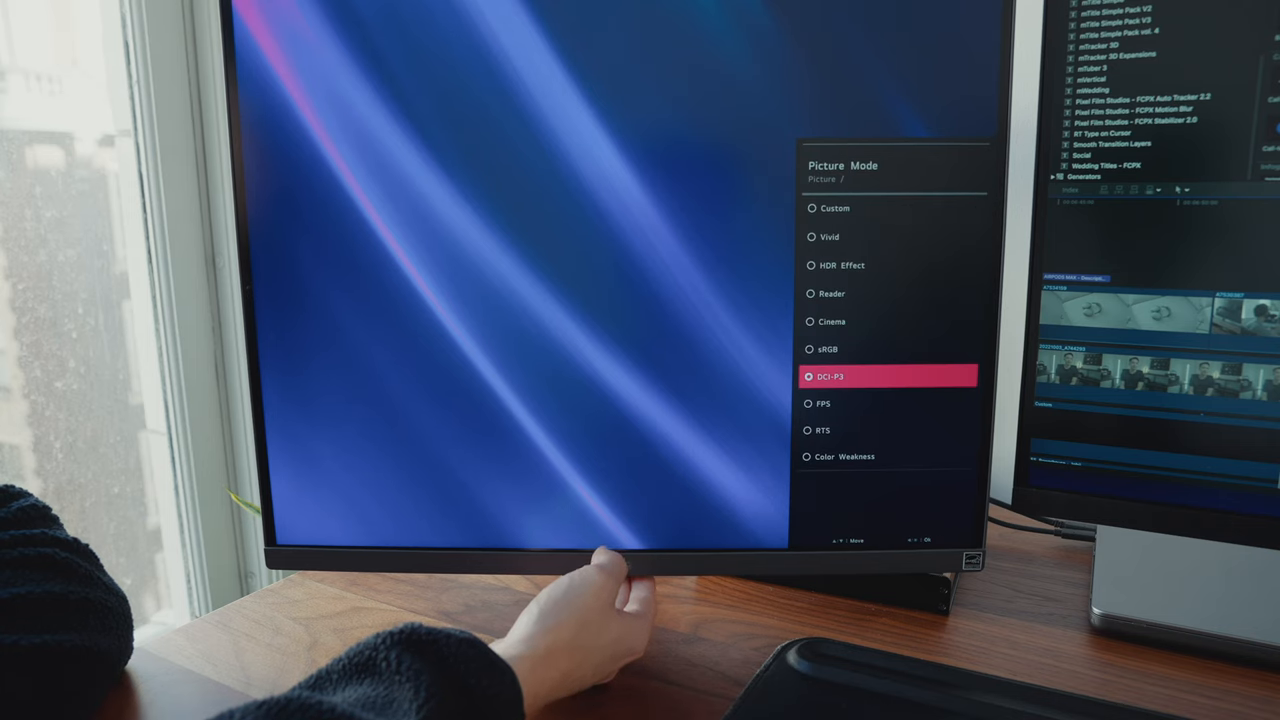